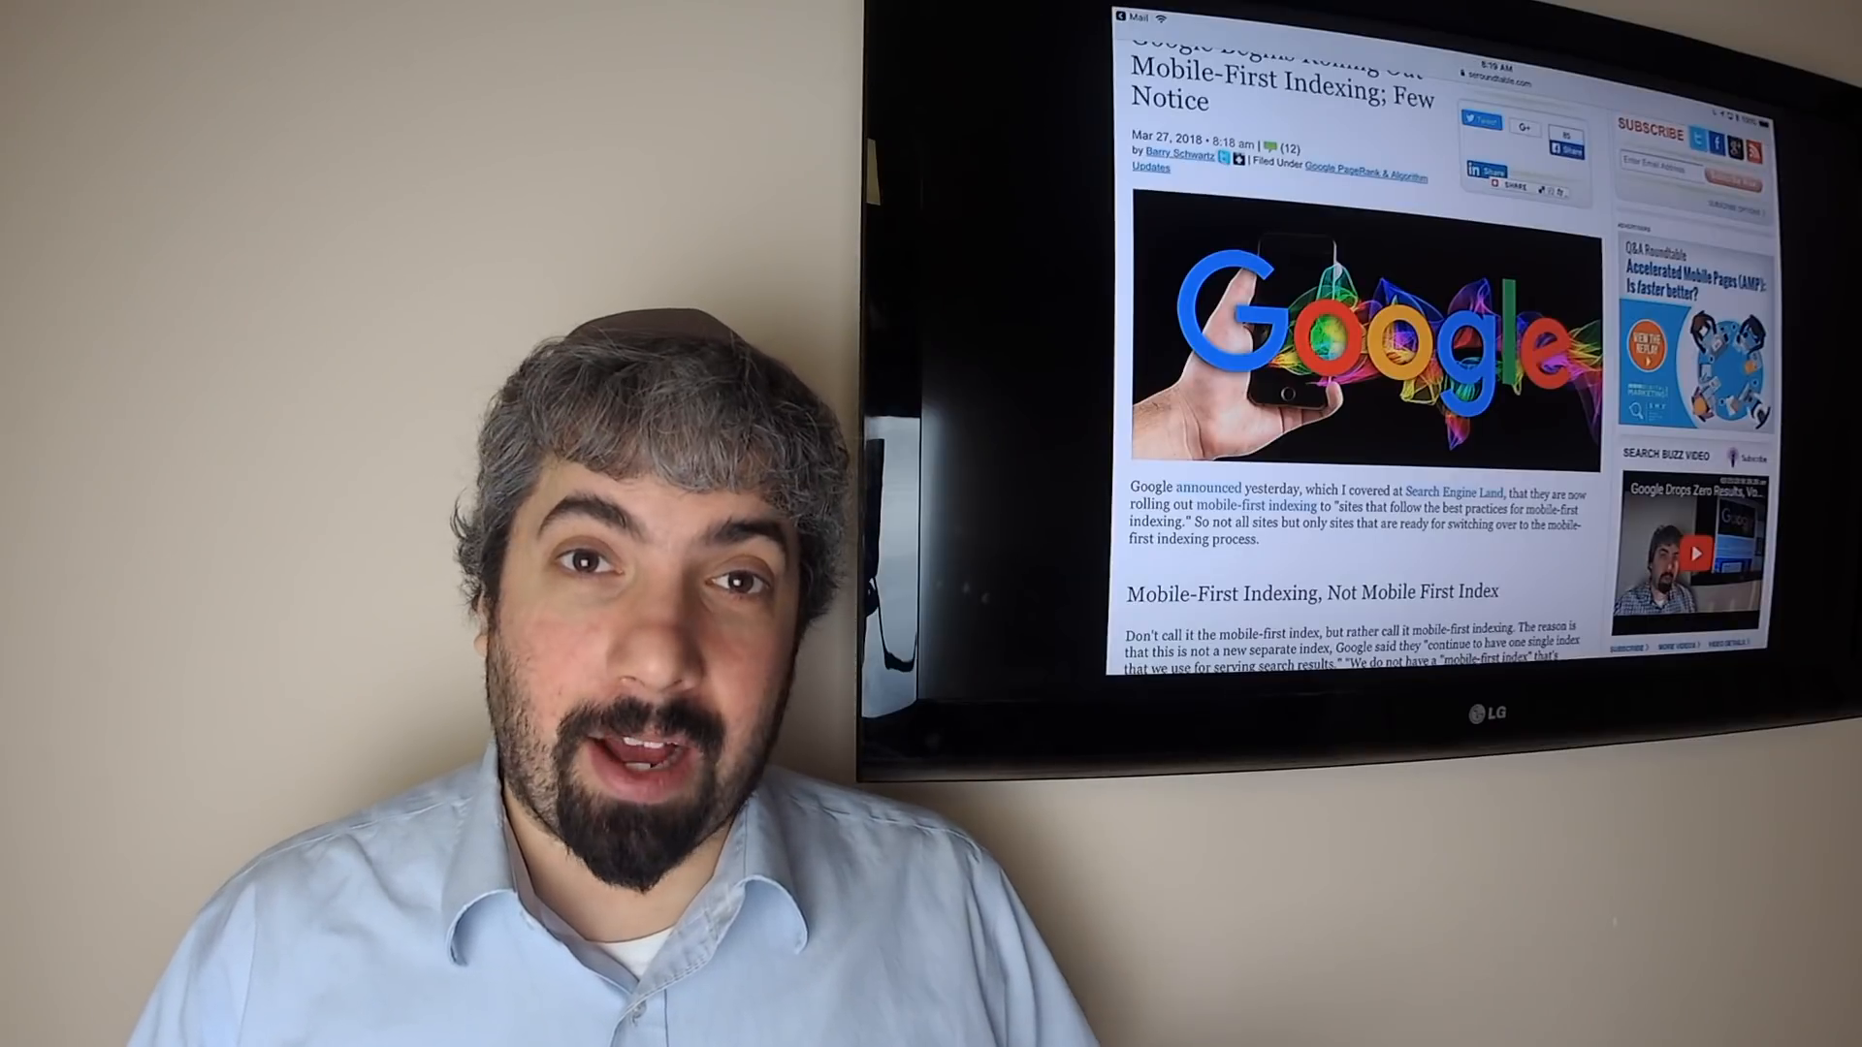
{"action": "scroll", "scroll_direction": "down", "scroll_amount": 3}
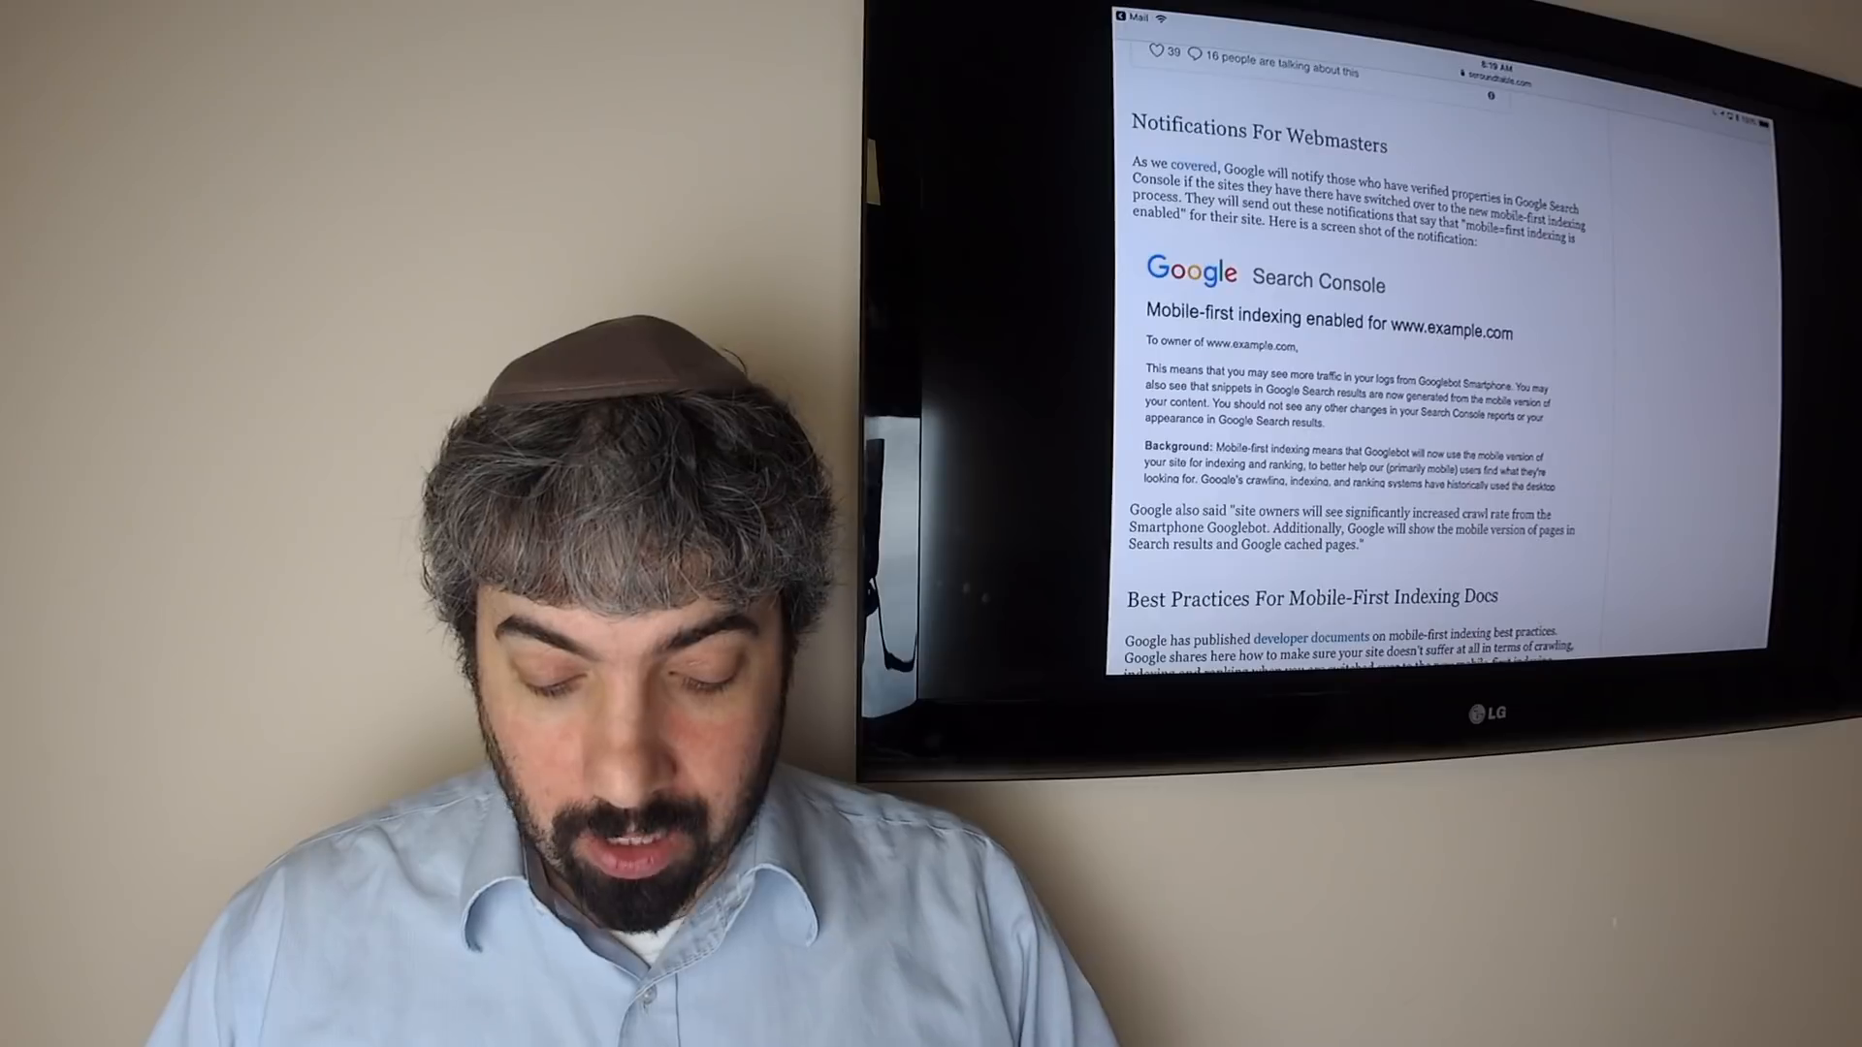
{"action": "scroll", "scroll_direction": "down", "scroll_amount": 3}
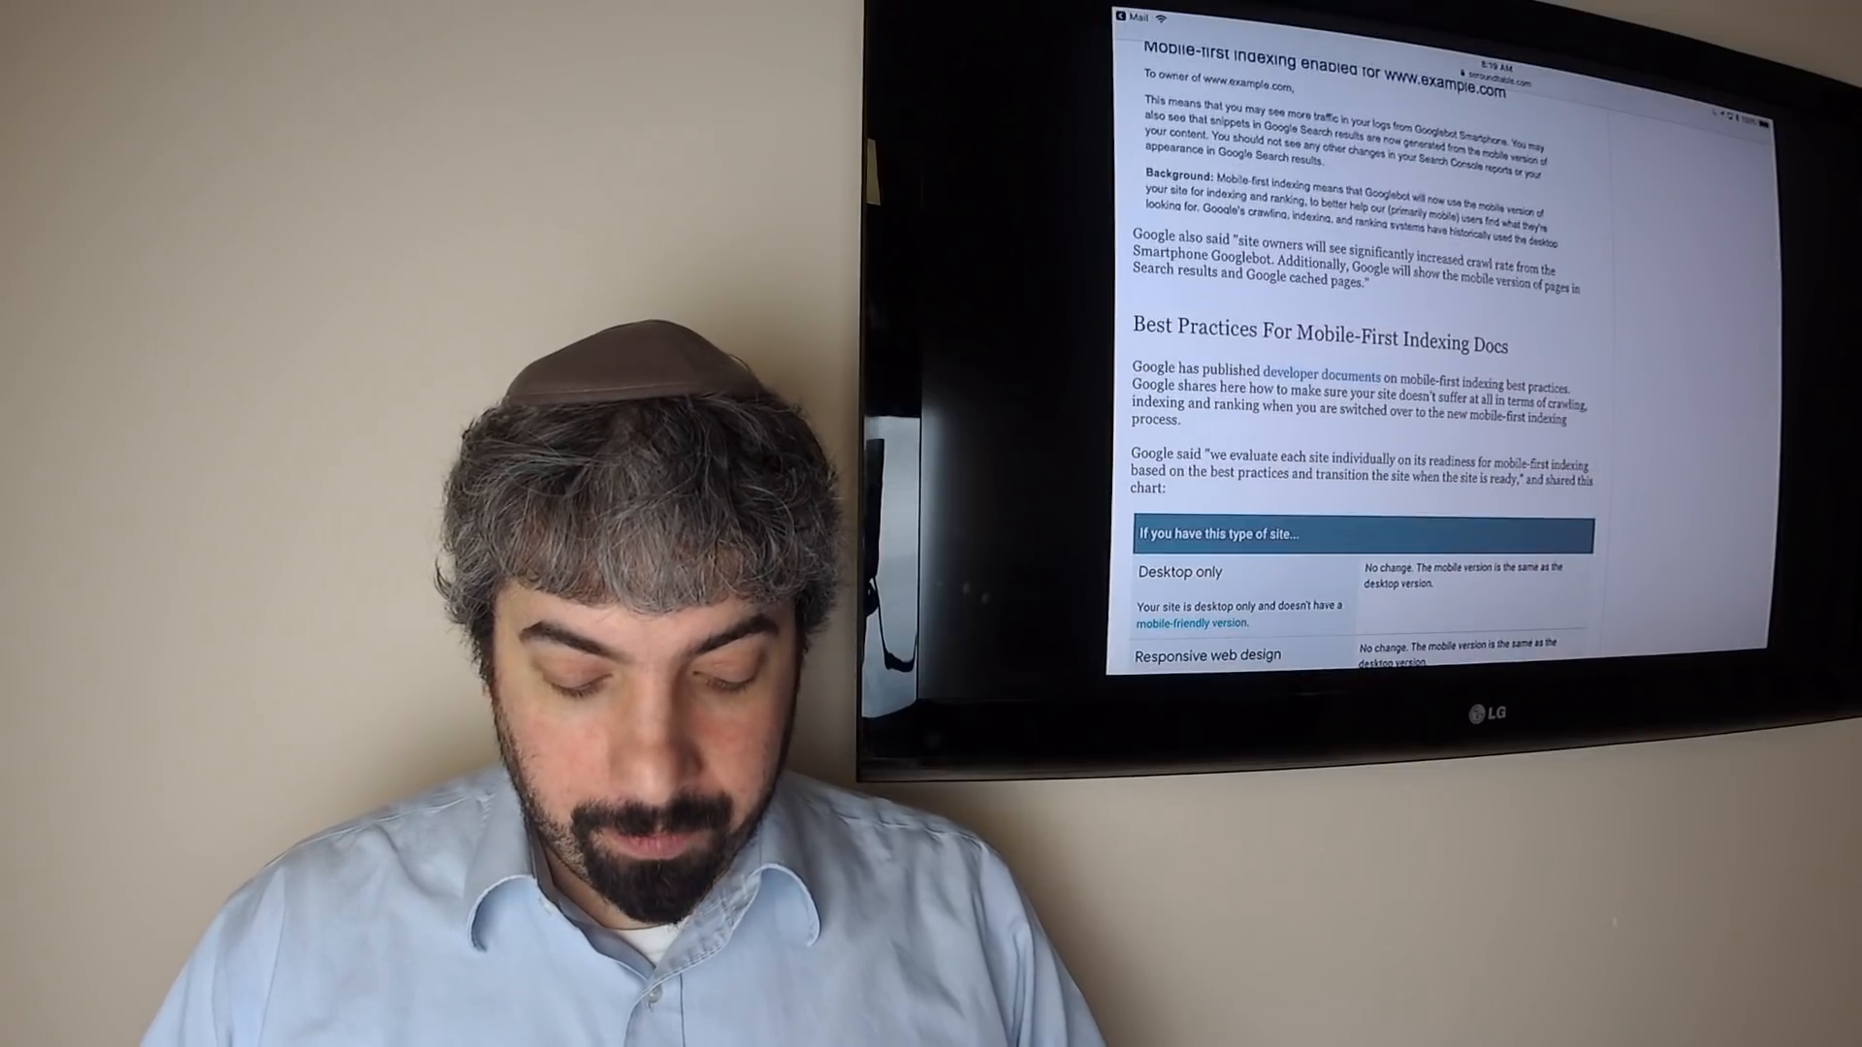
{"action": "scroll", "scroll_direction": "down", "scroll_amount": 3}
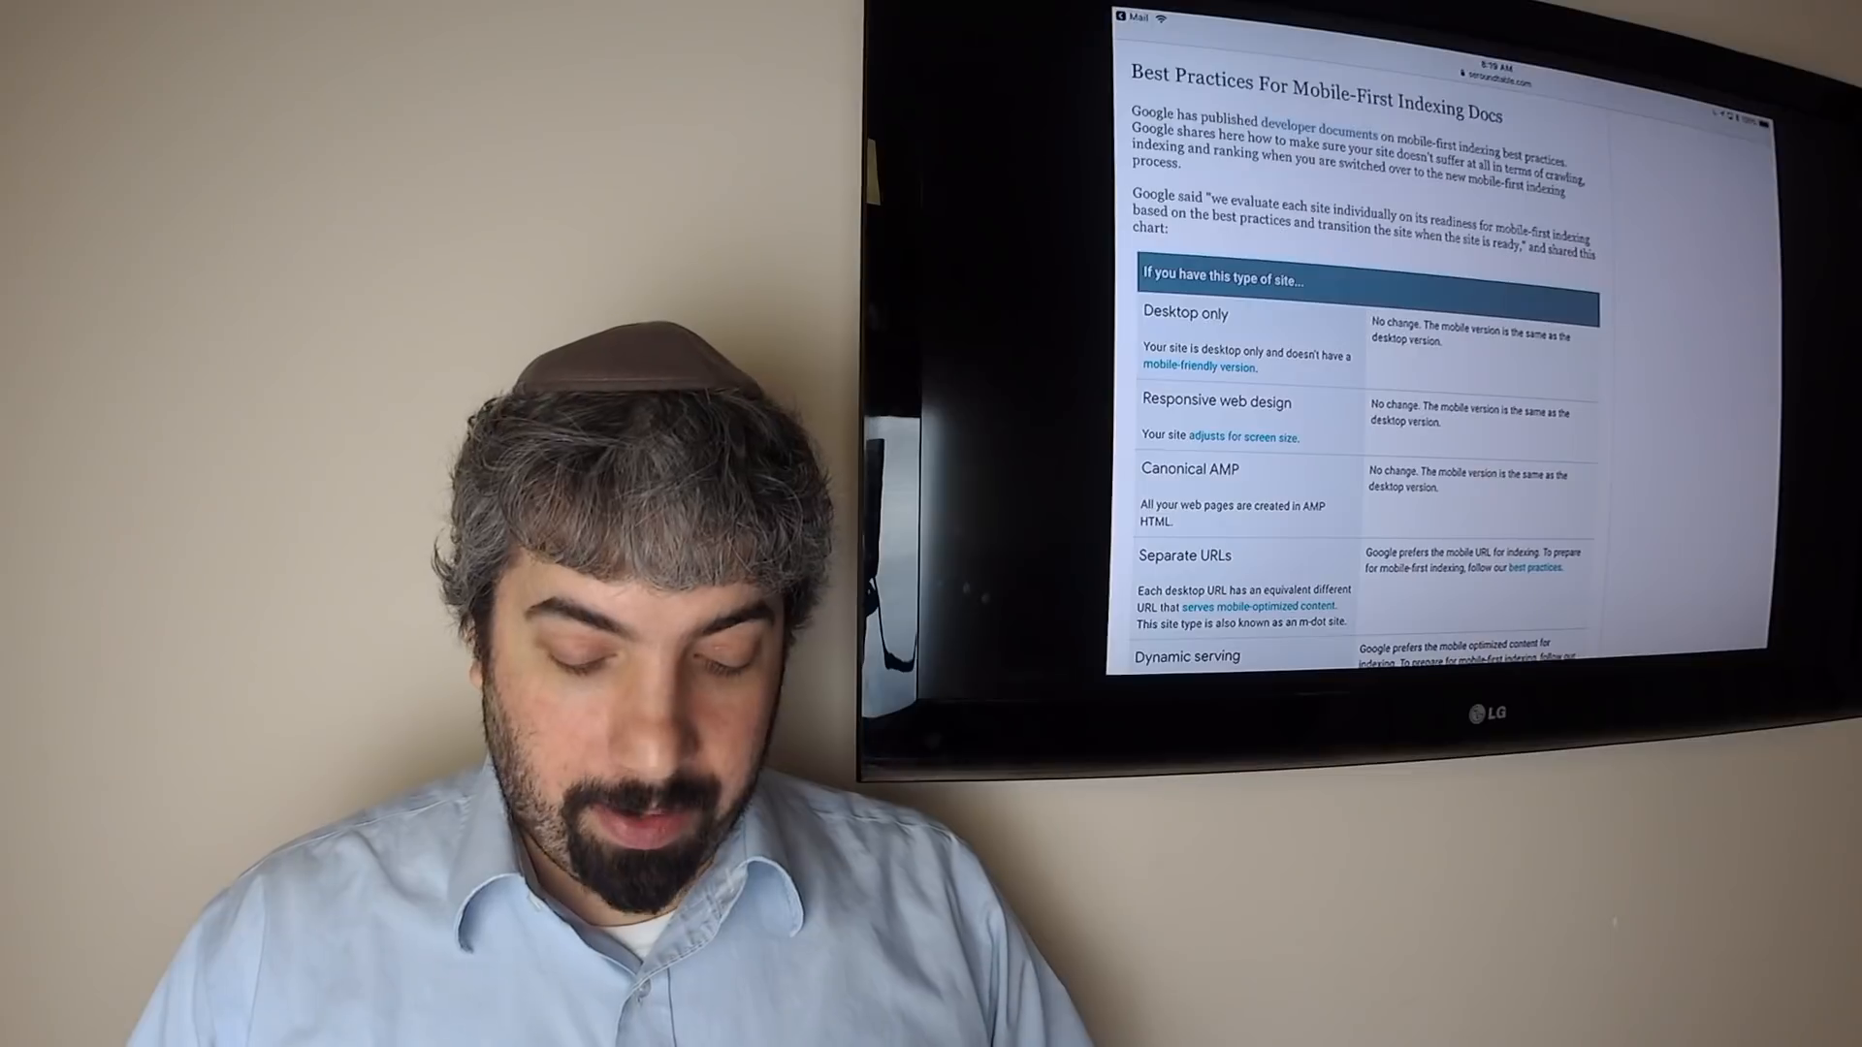
{"action": "scroll", "scroll_direction": "down", "scroll_amount": 3}
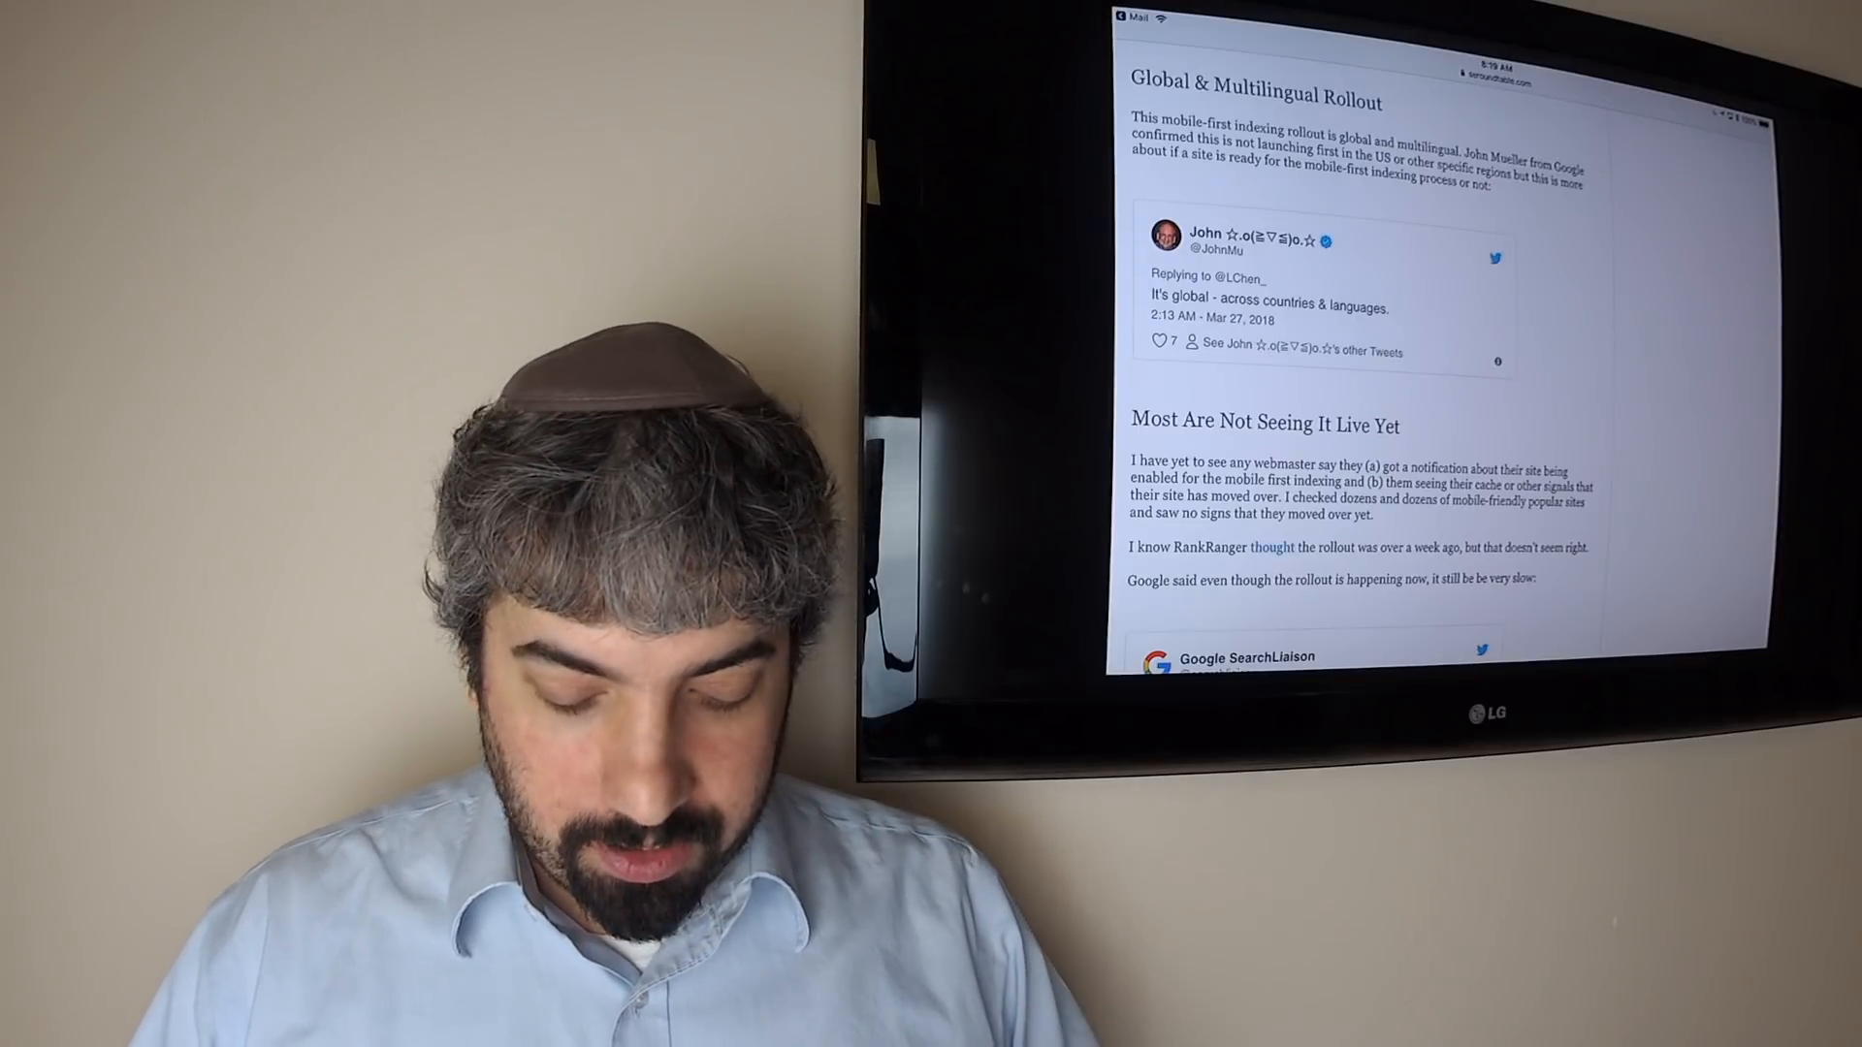
{"action": "scroll", "scroll_direction": "down", "scroll_amount": 3}
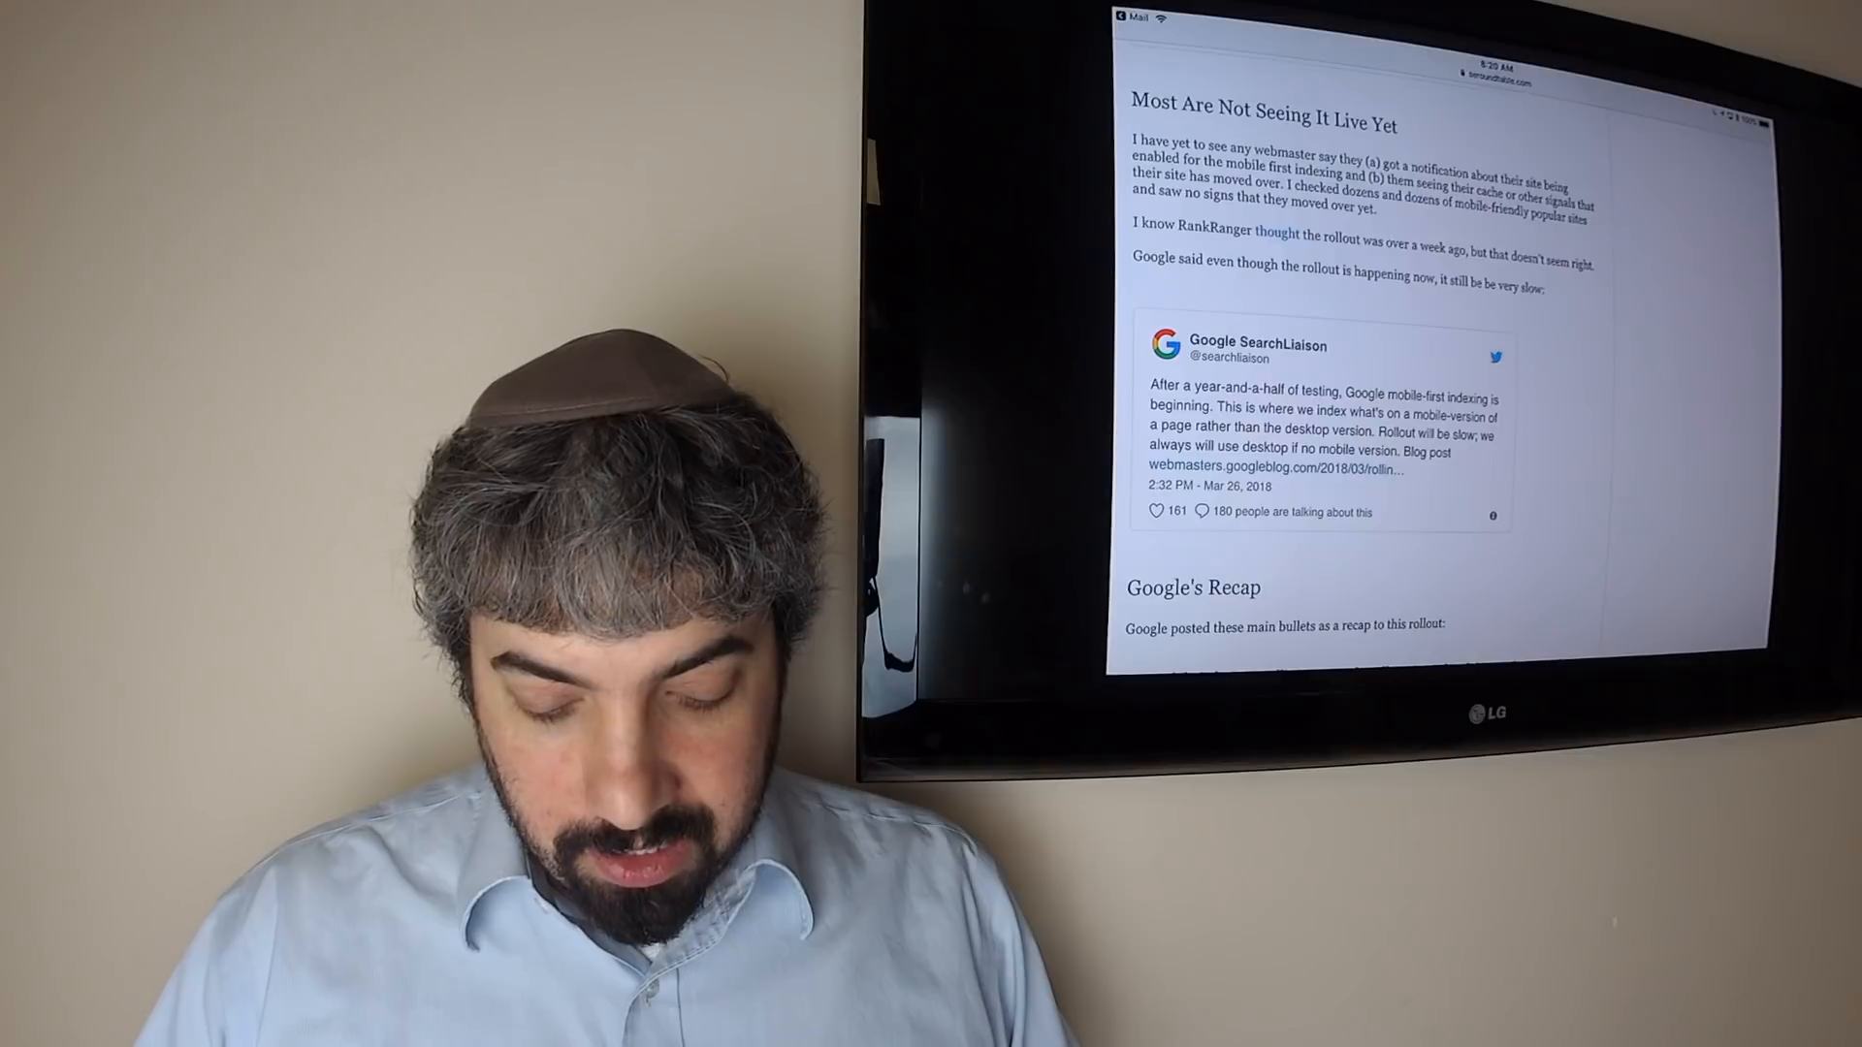
{"action": "scroll", "scroll_direction": "down", "scroll_amount": 3}
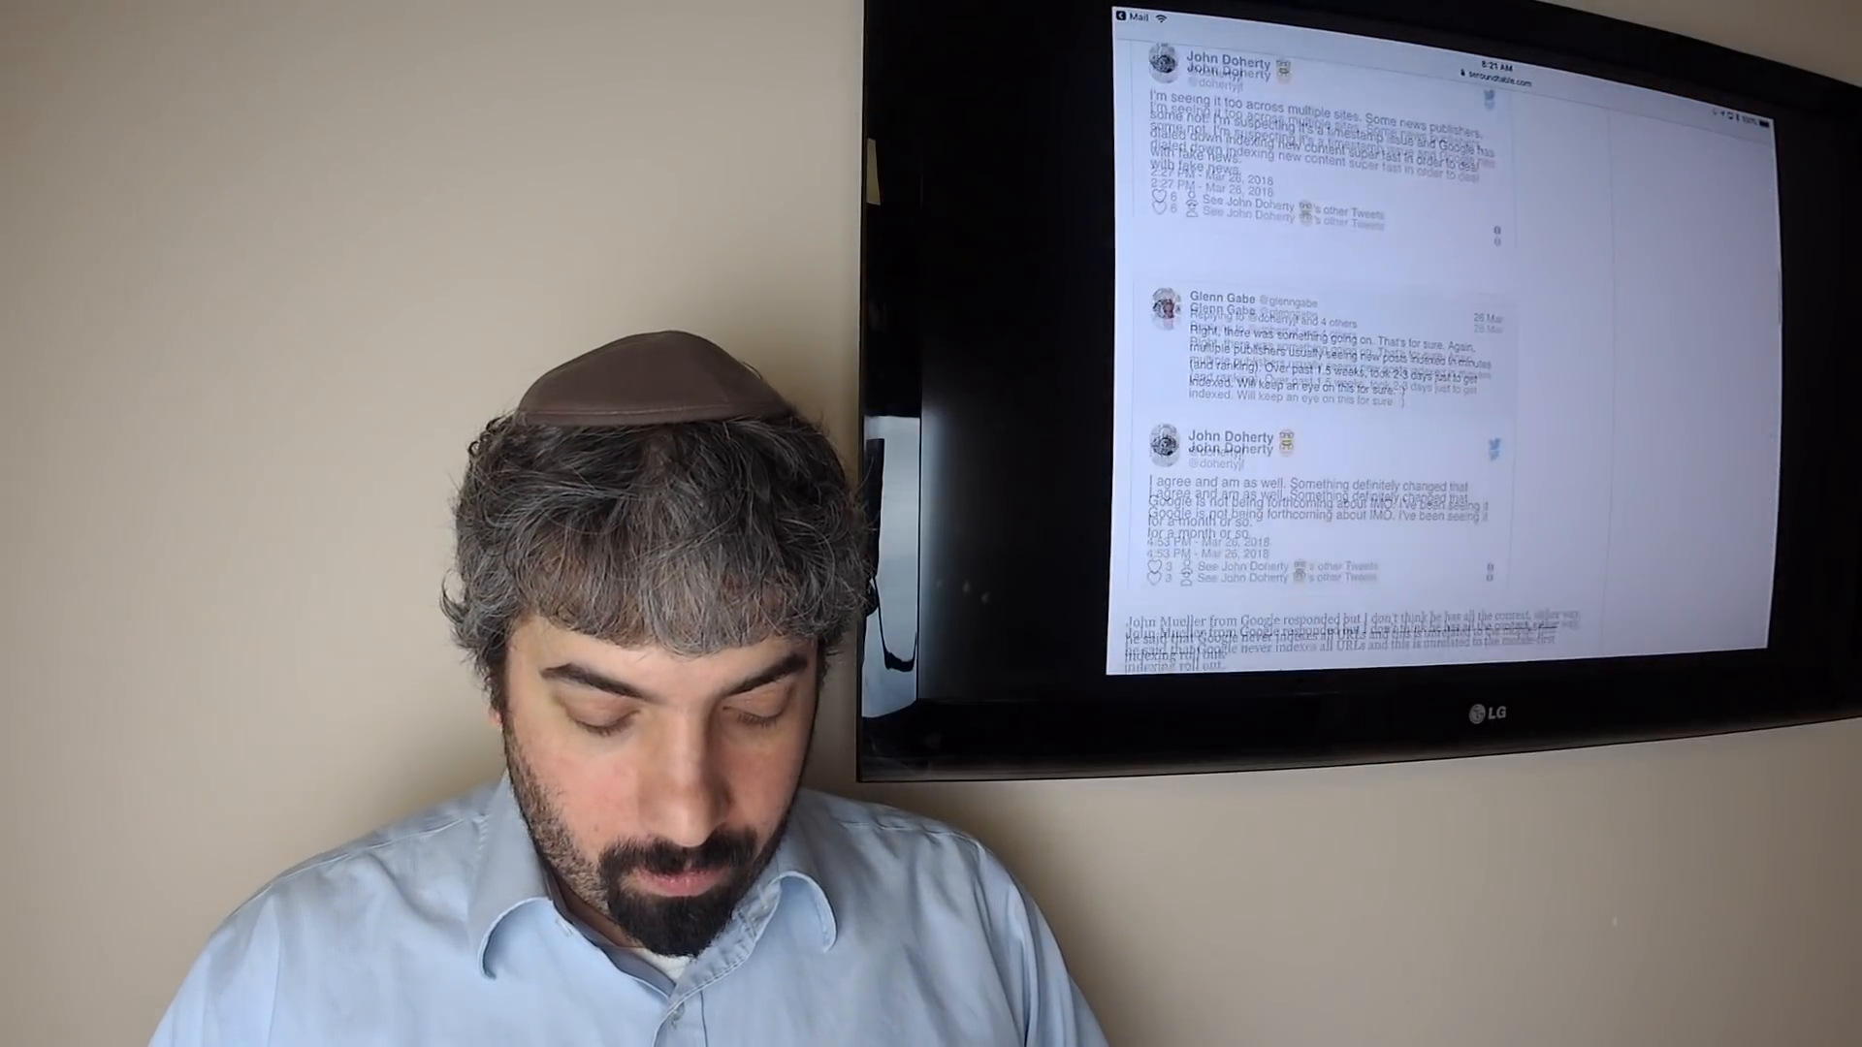
{"action": "scroll", "scroll_direction": "down", "scroll_amount": 3}
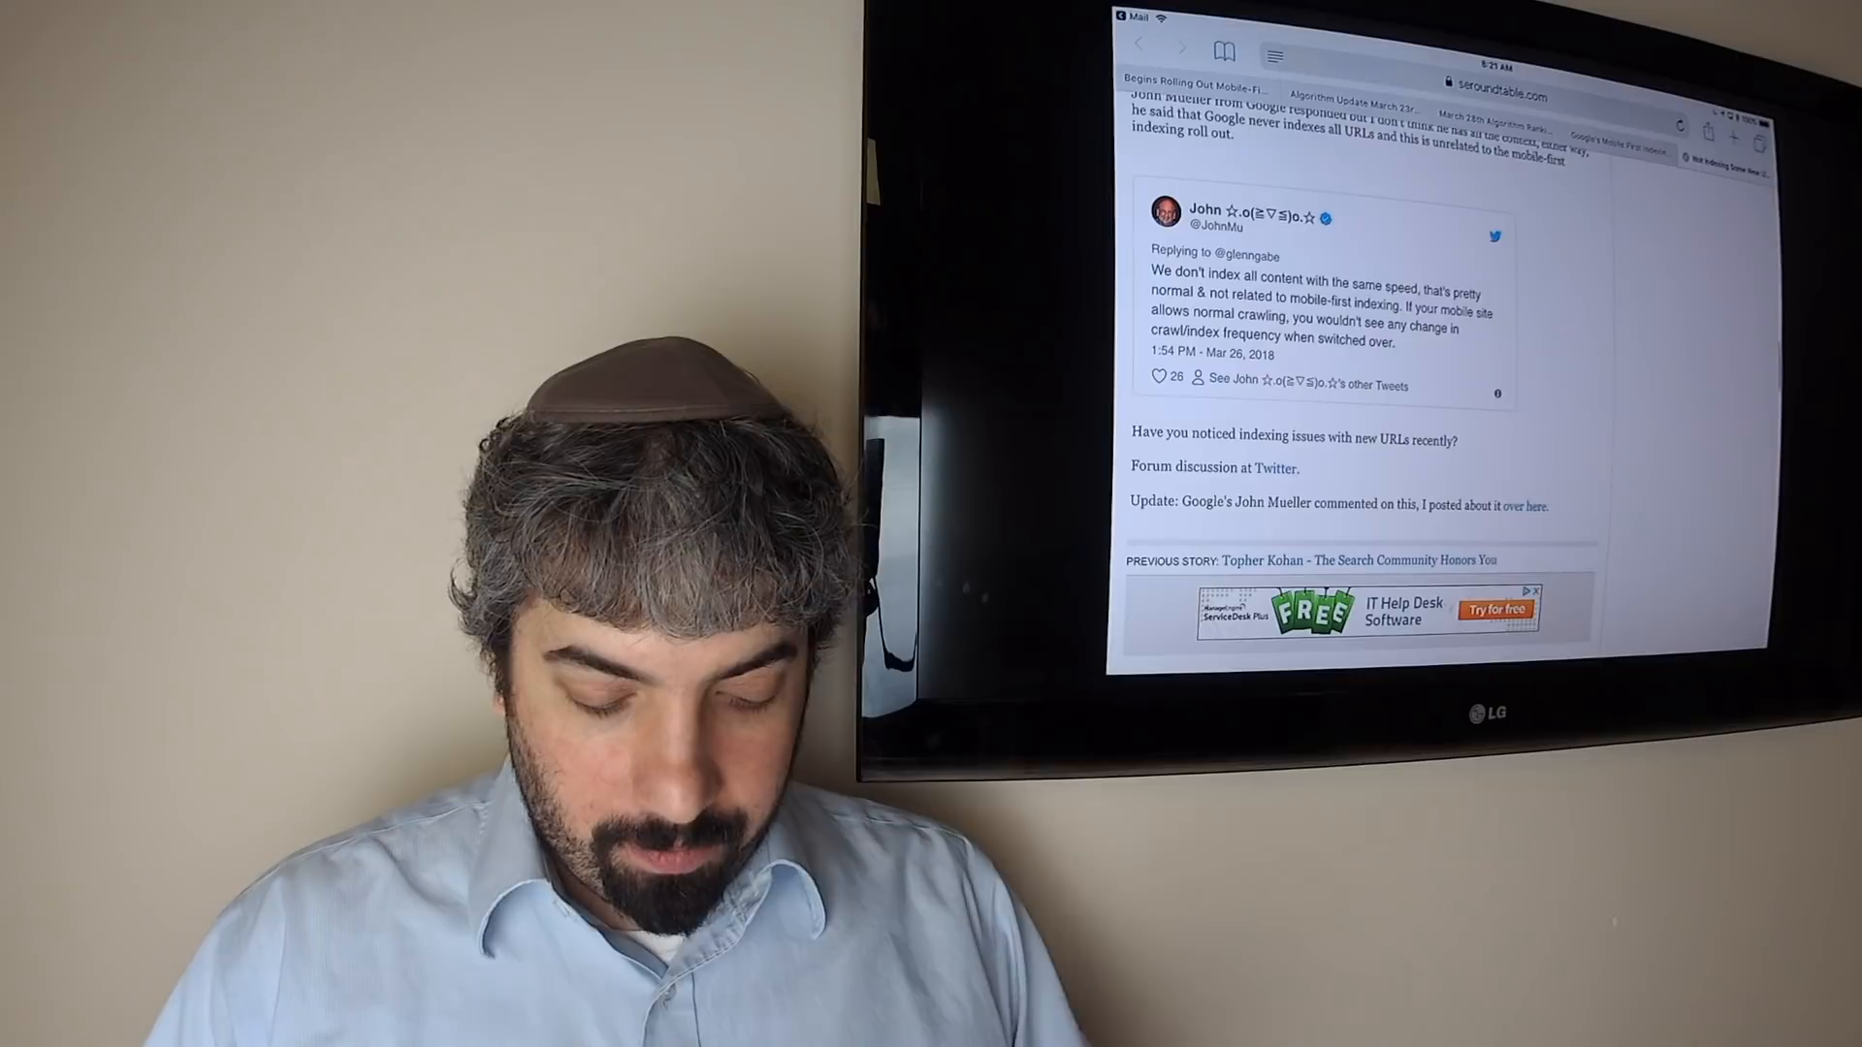